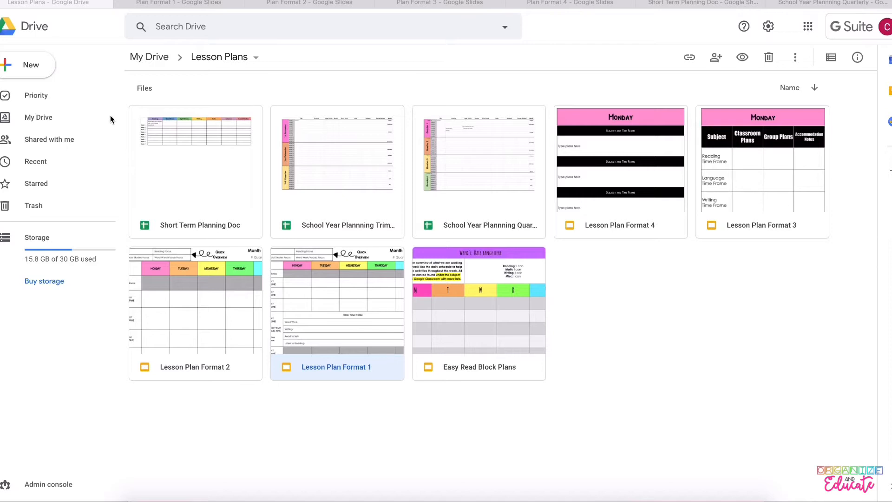
mouse_move(199, 17)
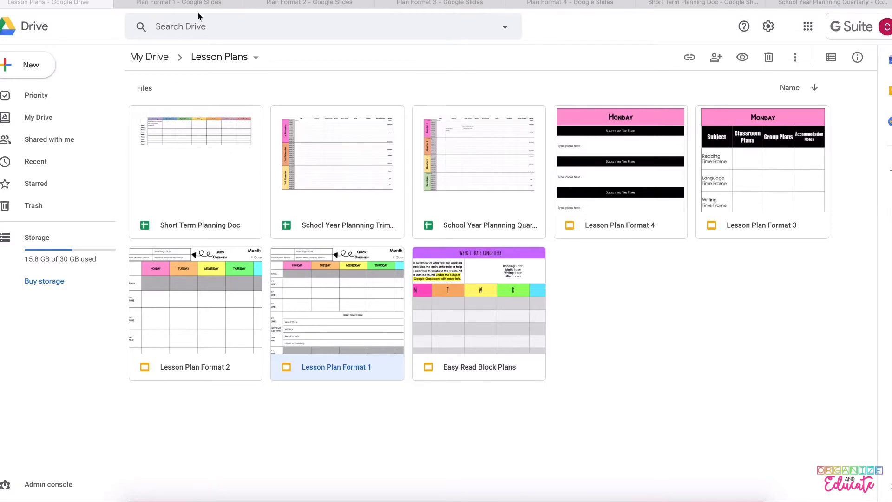
mouse_move(592, 162)
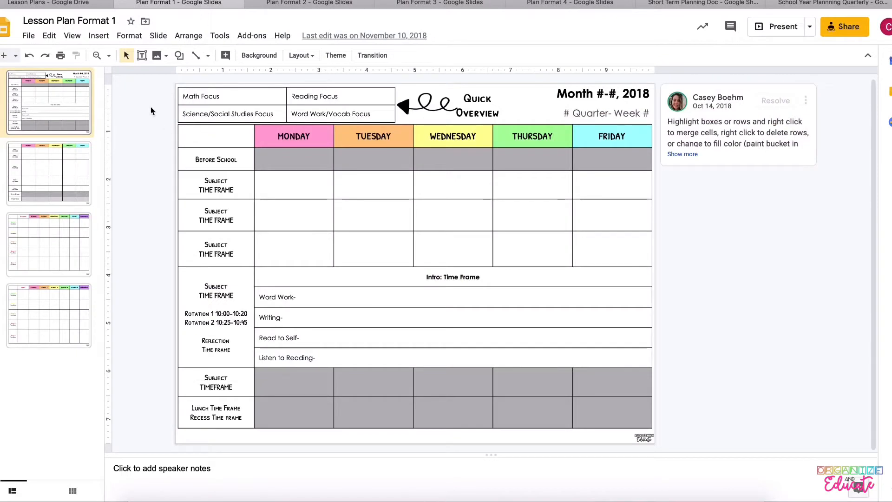
mouse_move(311, 279)
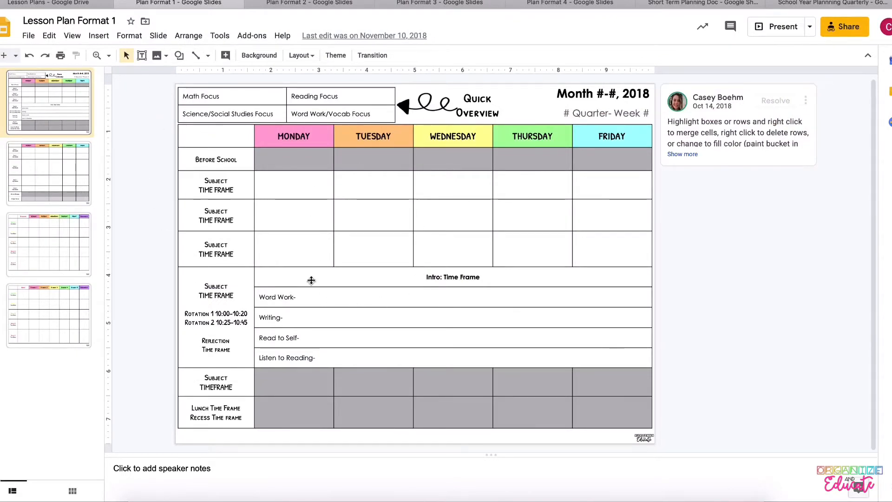
mouse_move(365, 218)
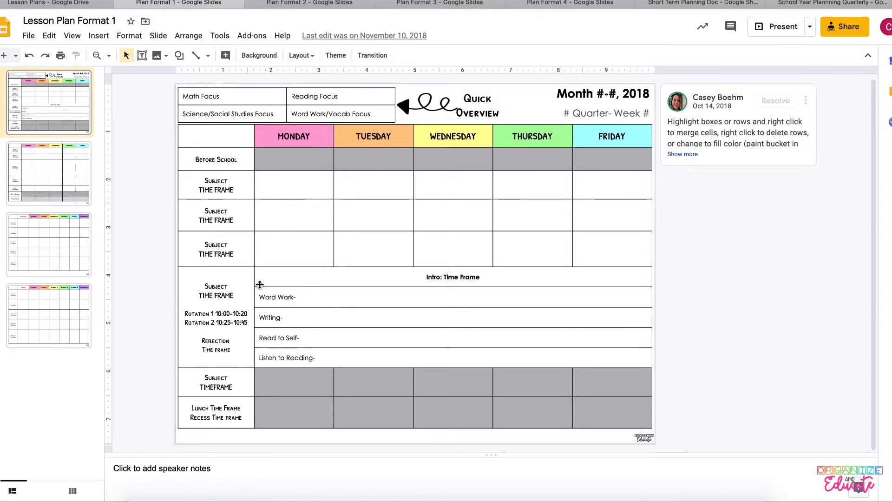
mouse_move(203, 211)
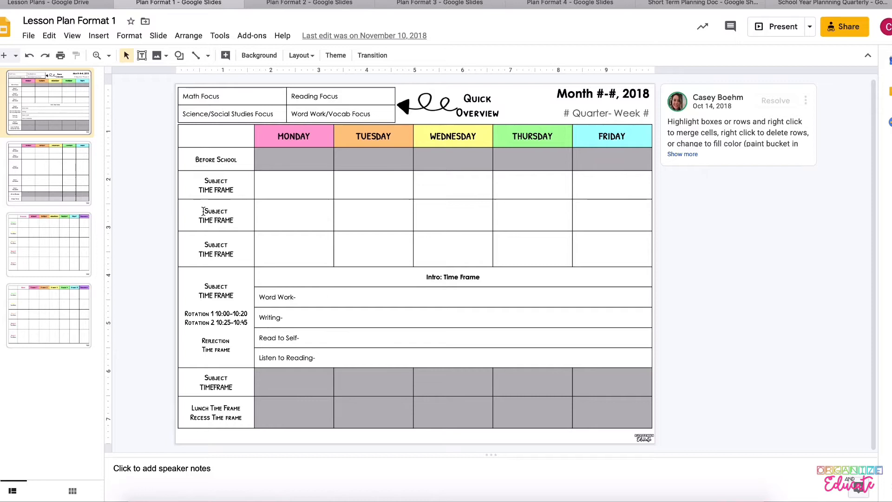
View the weekday group plans slide, then return to the first lesson plan slide
click(48, 245)
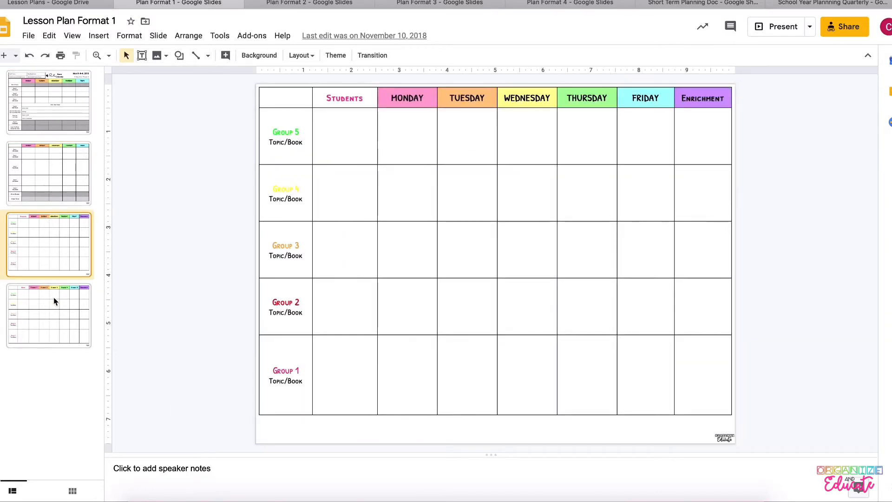
click(48, 102)
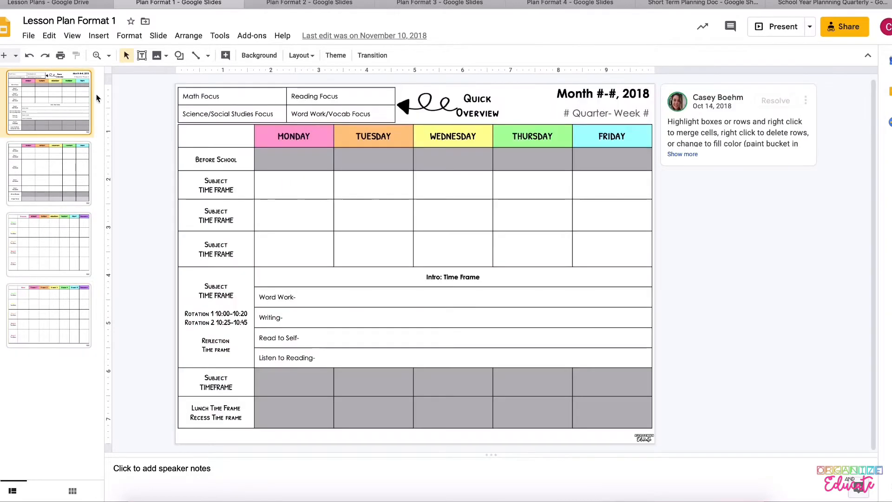
mouse_move(309, 3)
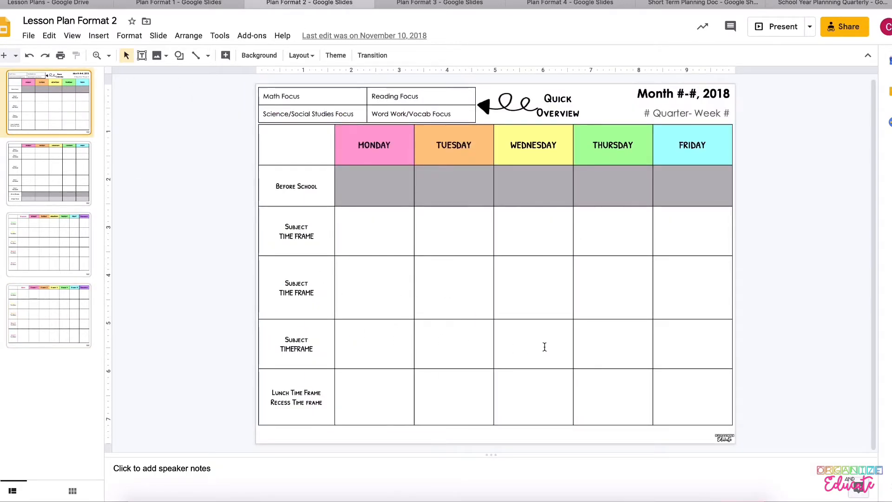
mouse_move(472, 336)
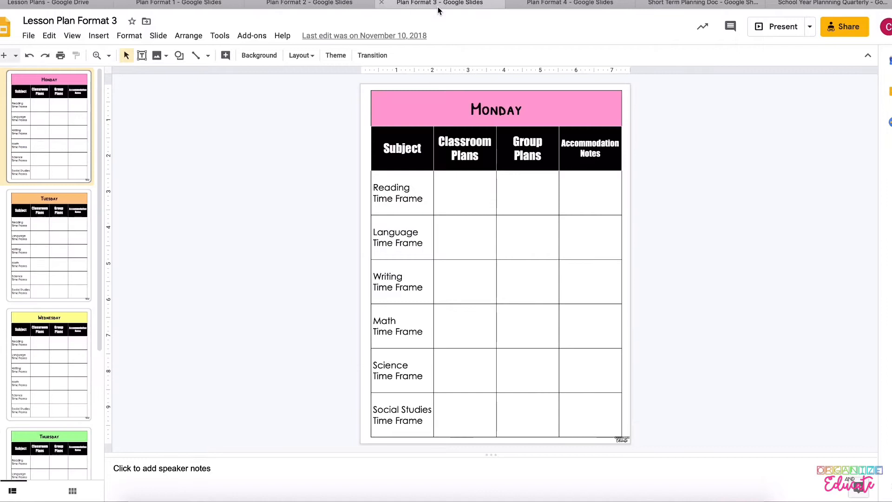
mouse_move(399, 44)
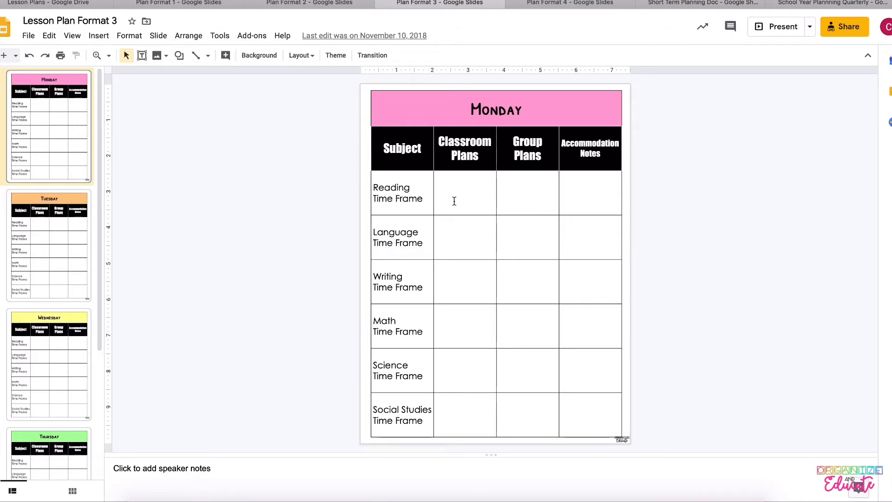
mouse_move(573, 187)
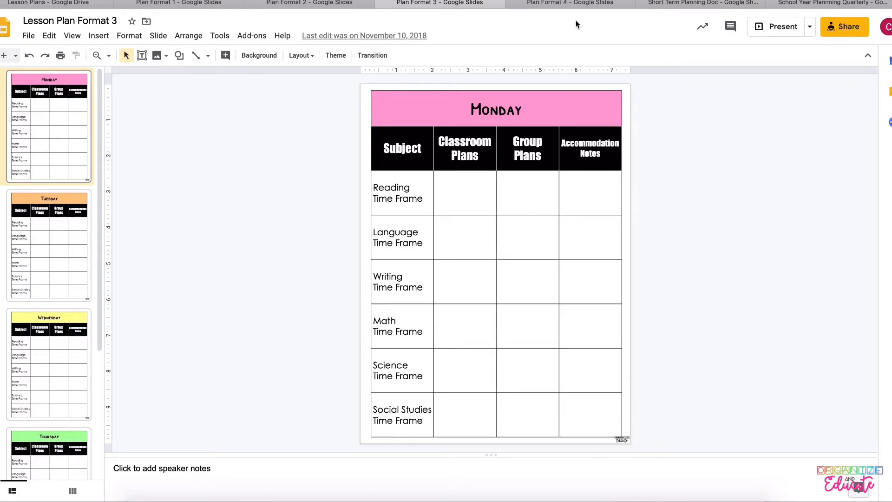
Switch to the Lesson Plan Format 4 presentation tab
click(568, 3)
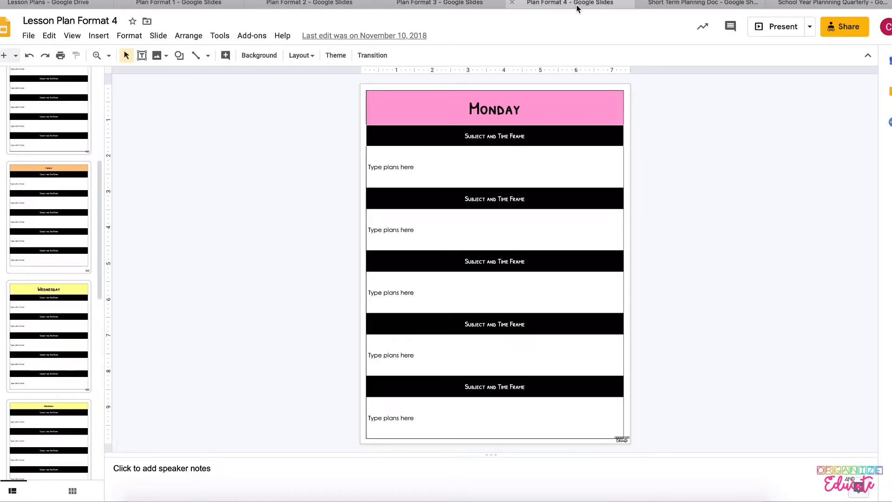
Scroll through Format 4's slides, then open the School Year Planning Quarterly spreadsheet
scroll(up, 3)
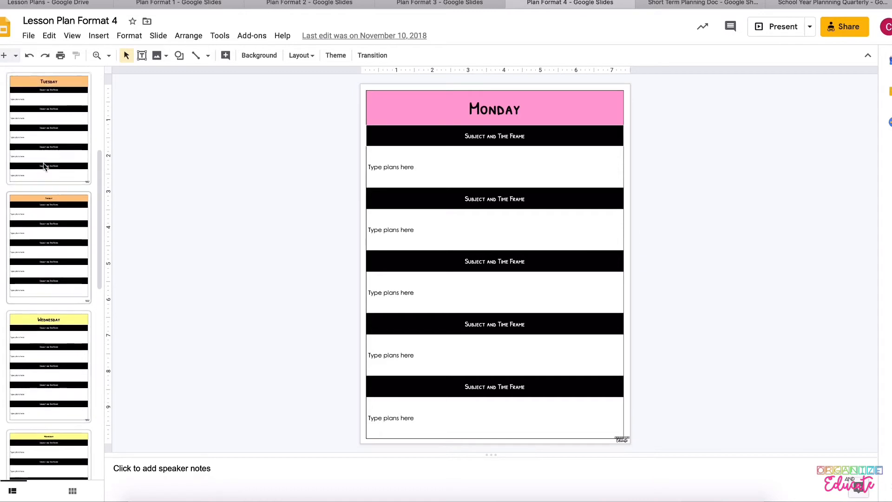
scroll(up, 3)
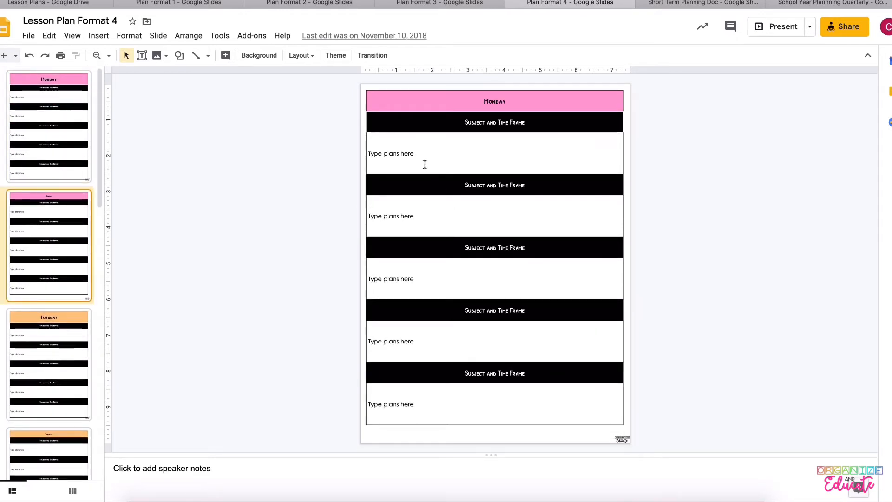
mouse_move(390, 271)
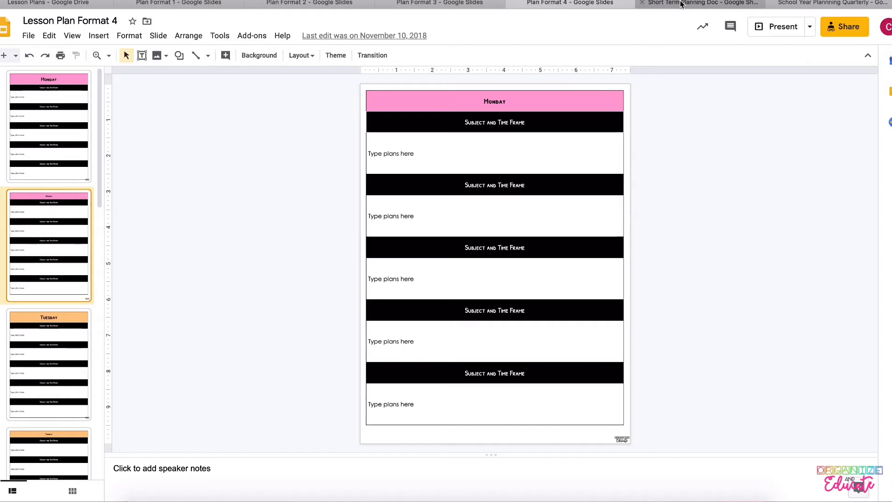
mouse_move(704, 302)
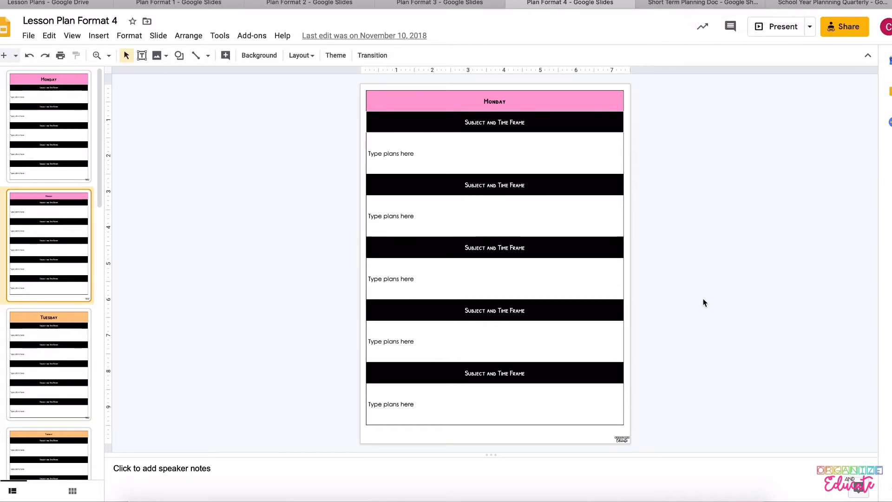
mouse_move(700, 3)
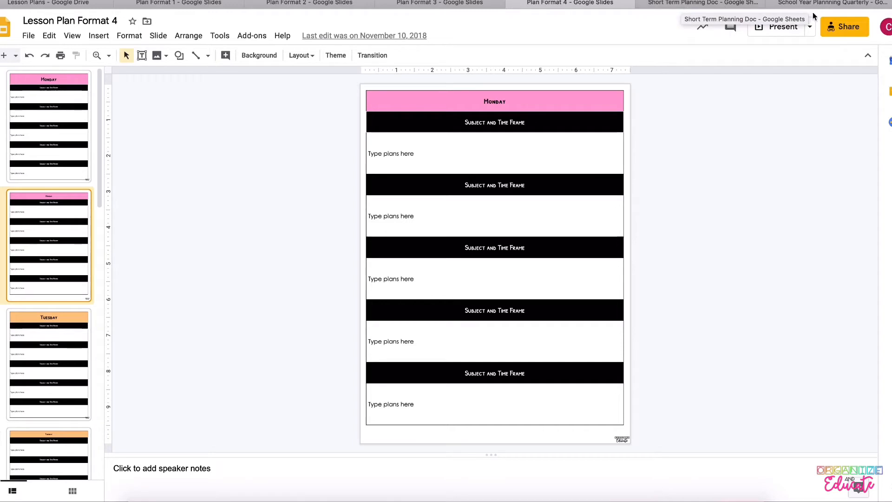
mouse_move(831, 5)
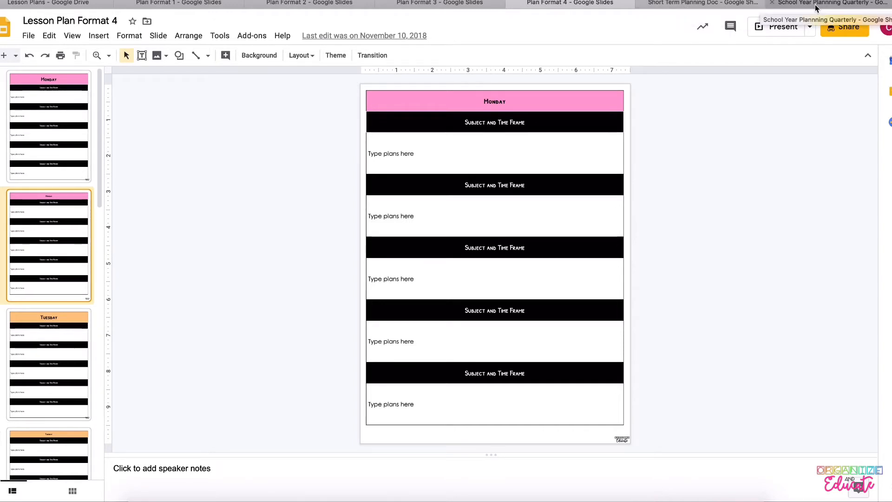
click(813, 3)
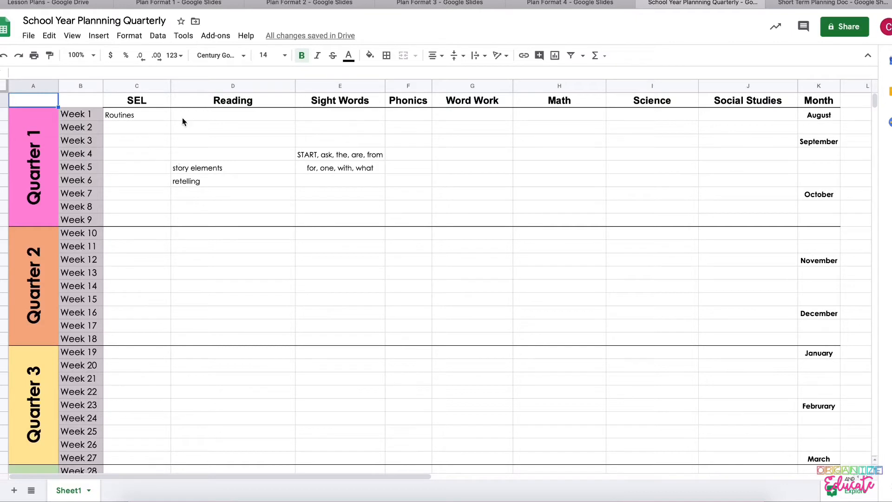
mouse_move(174, 134)
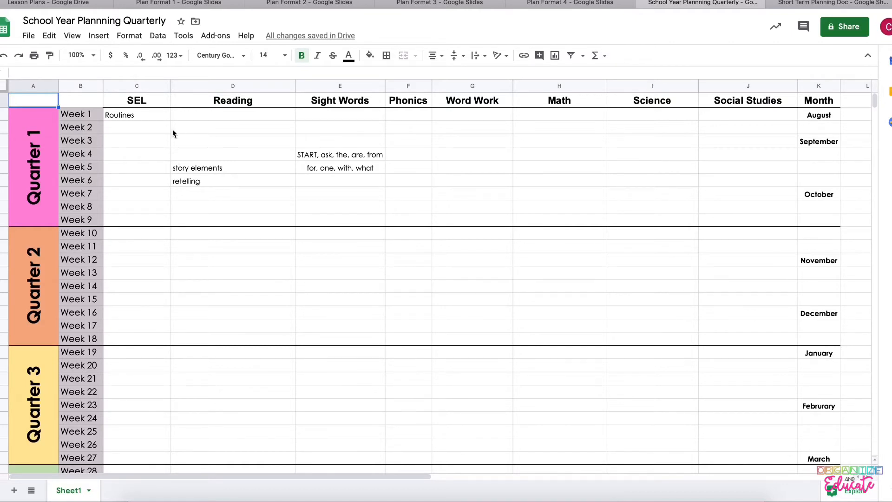
mouse_move(221, 130)
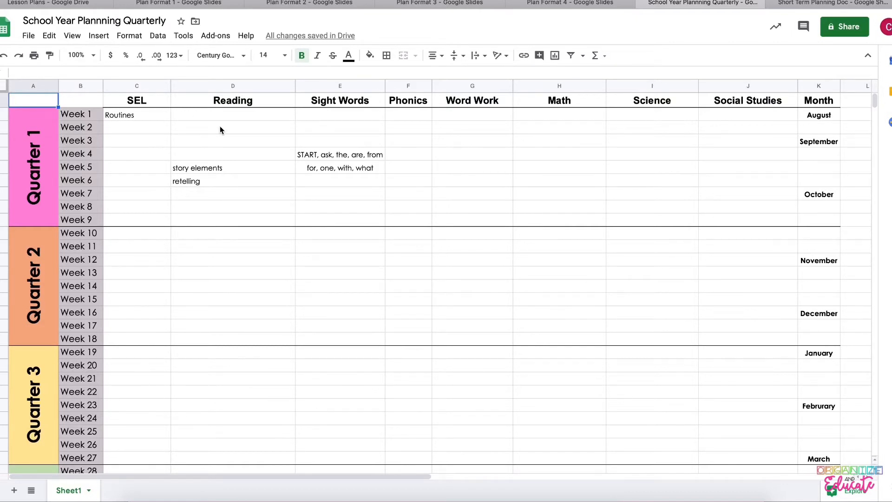
mouse_move(210, 143)
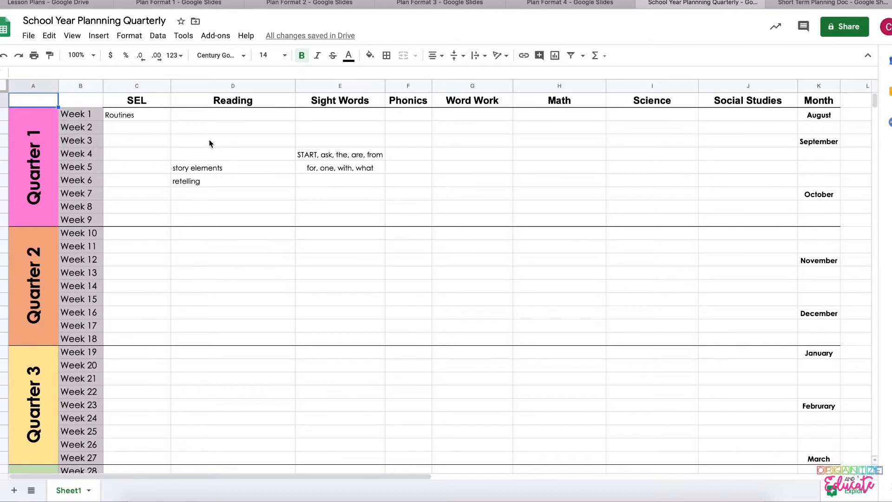
mouse_move(300, 161)
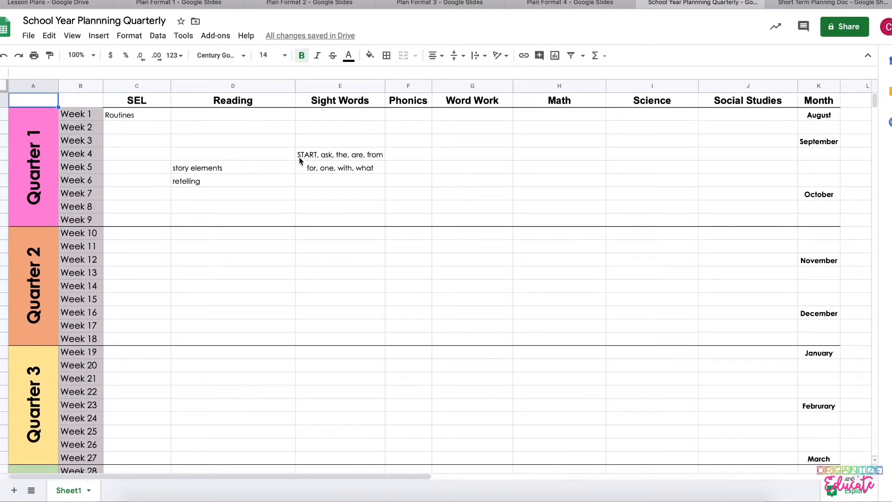
mouse_move(342, 164)
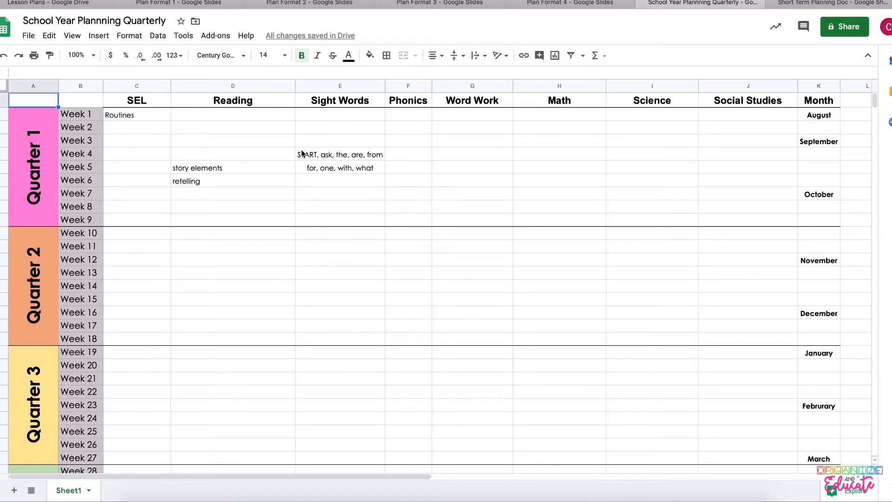
mouse_move(352, 165)
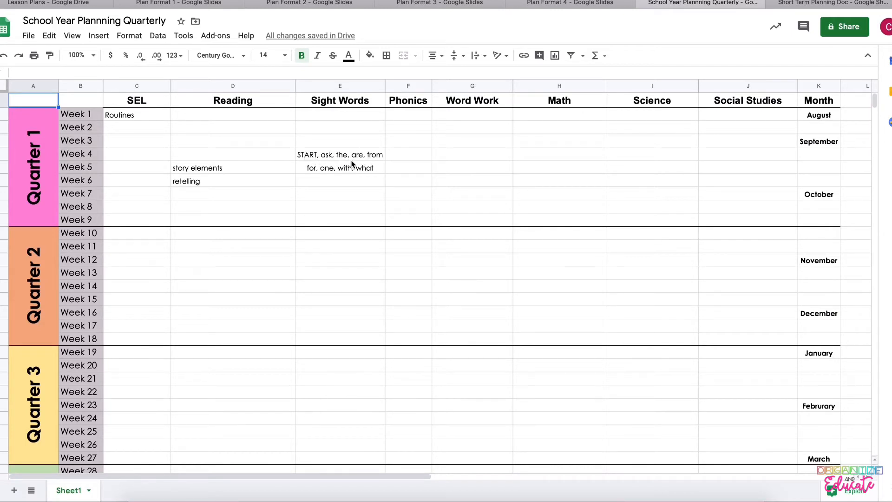
mouse_move(358, 159)
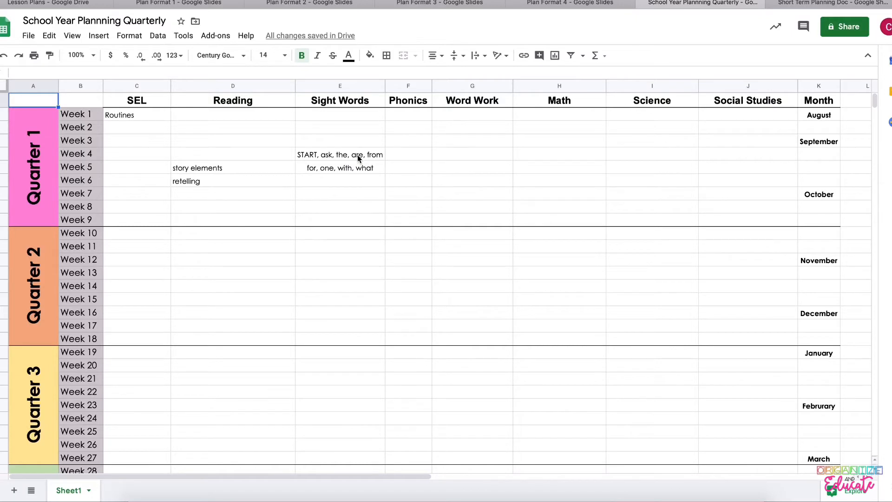
mouse_move(357, 176)
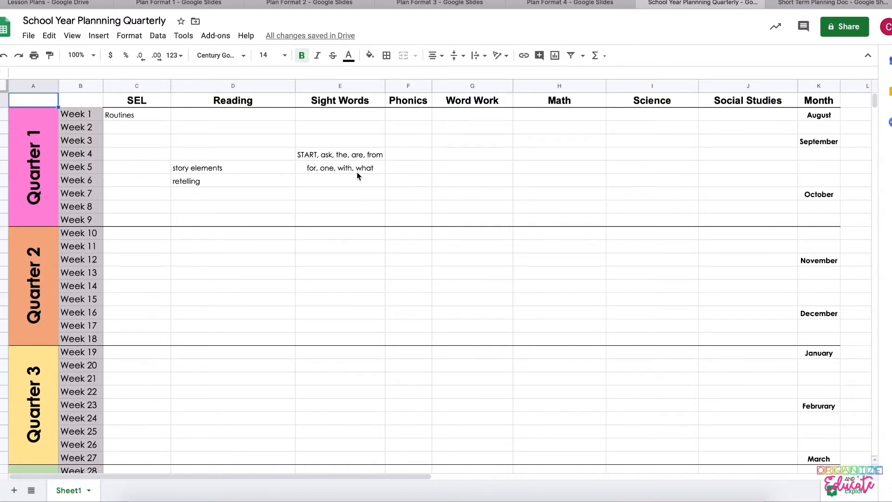
mouse_move(363, 267)
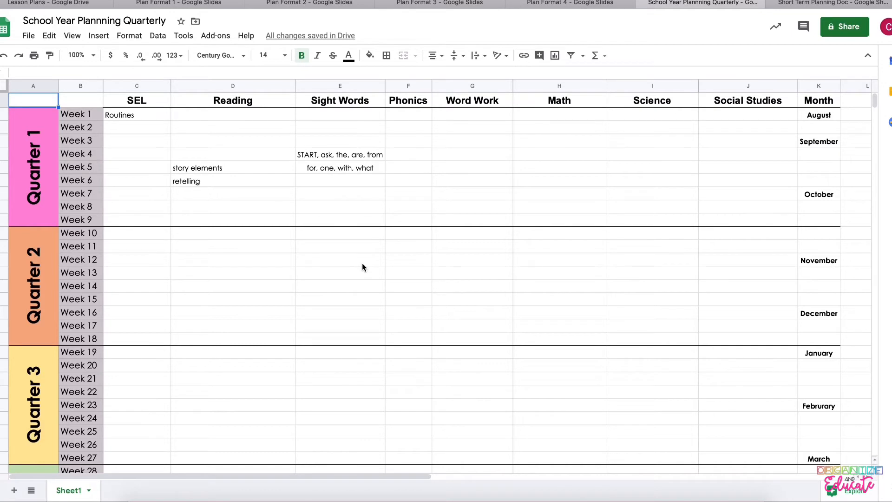
mouse_move(344, 230)
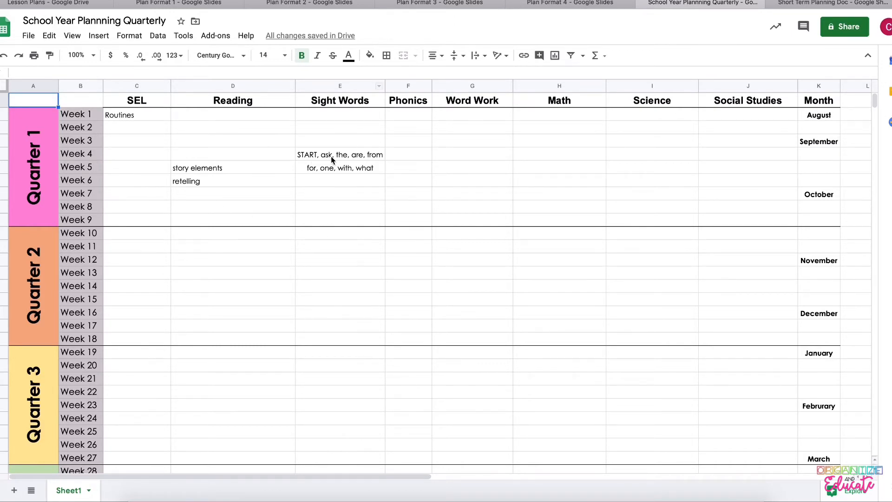
mouse_move(564, 78)
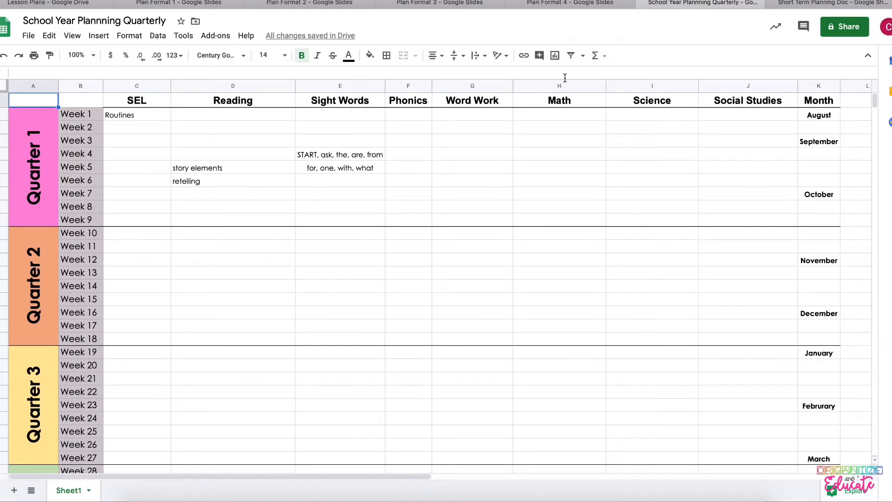
mouse_move(154, 112)
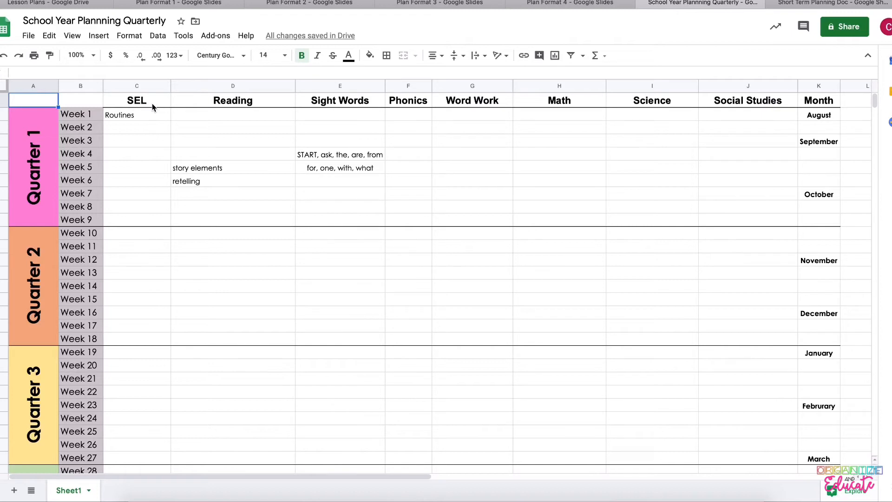
mouse_move(178, 111)
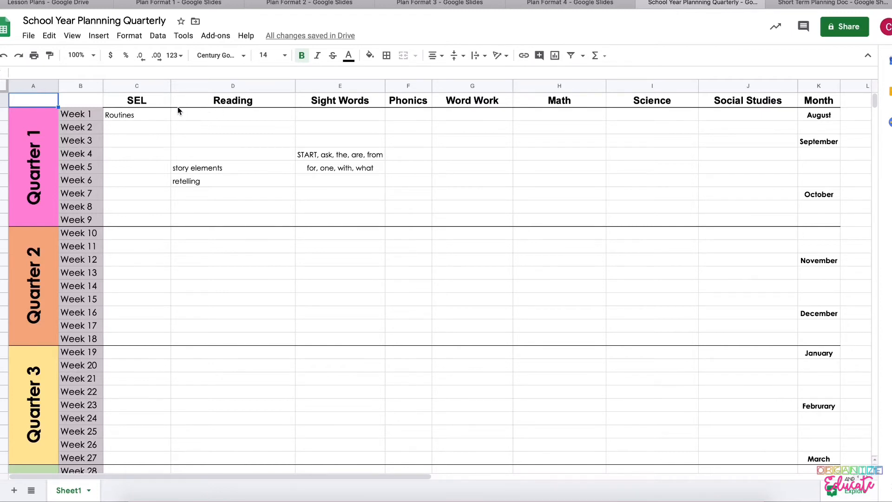
mouse_move(278, 191)
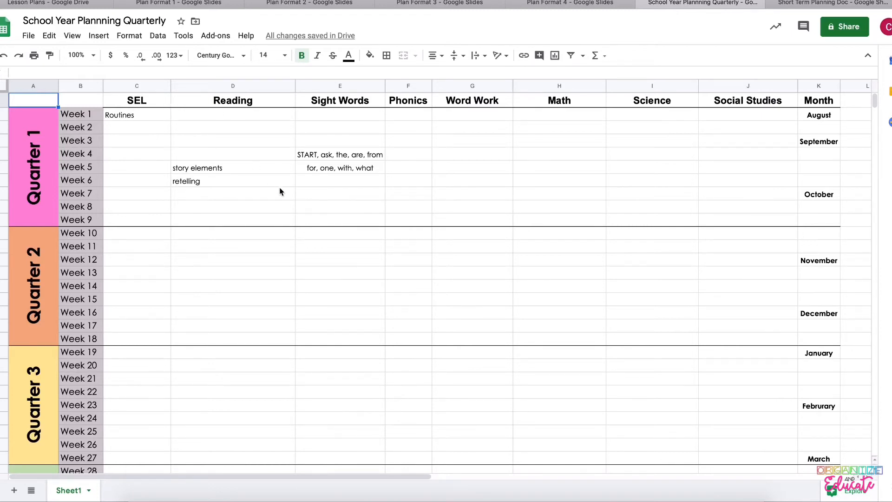
mouse_move(373, 137)
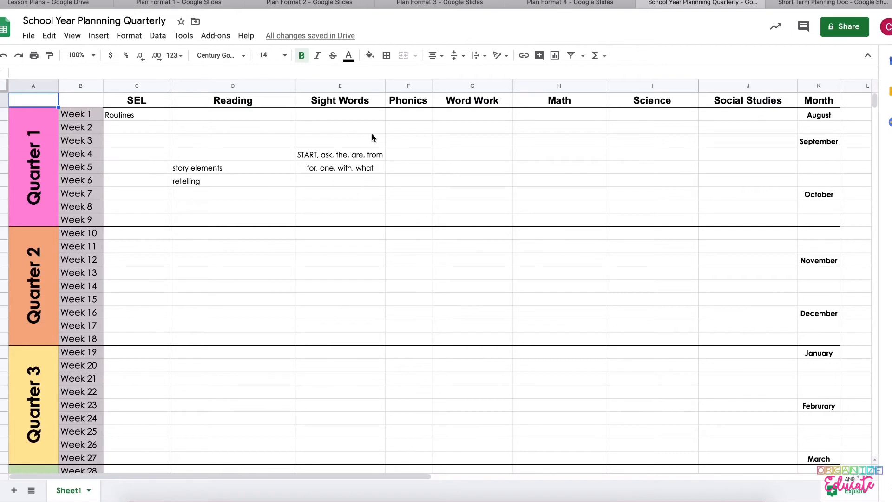
mouse_move(581, 309)
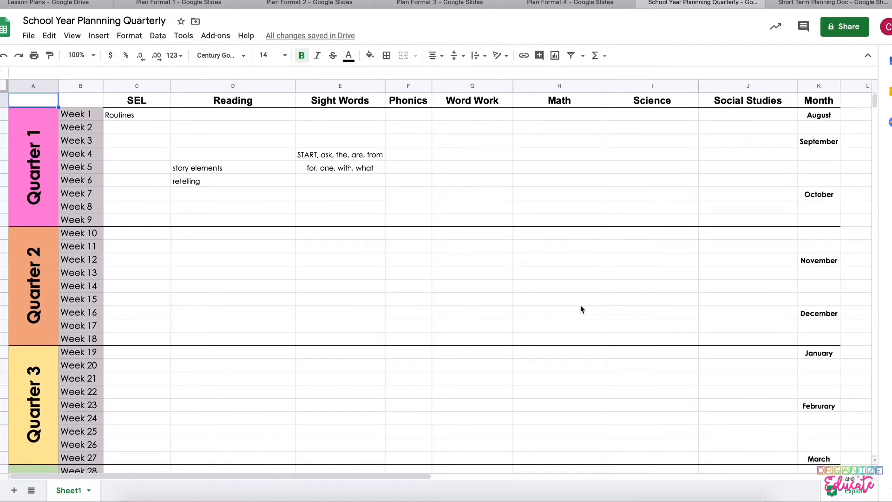
mouse_move(577, 268)
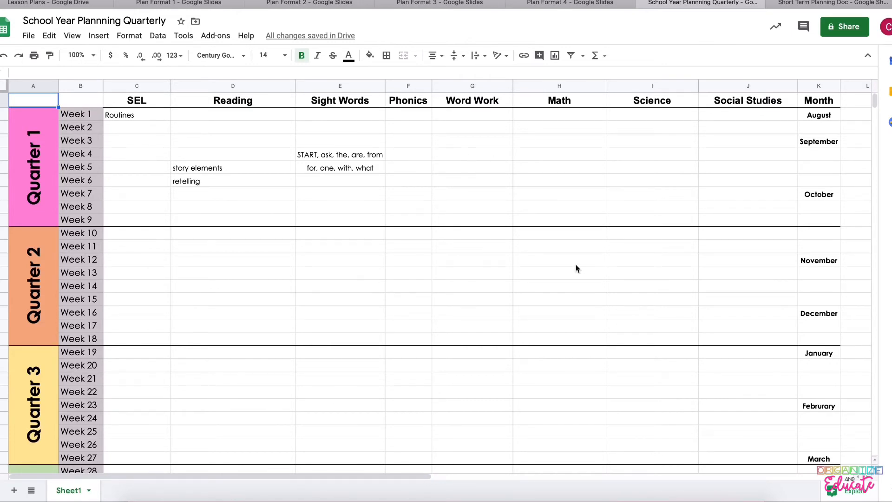
mouse_move(759, 43)
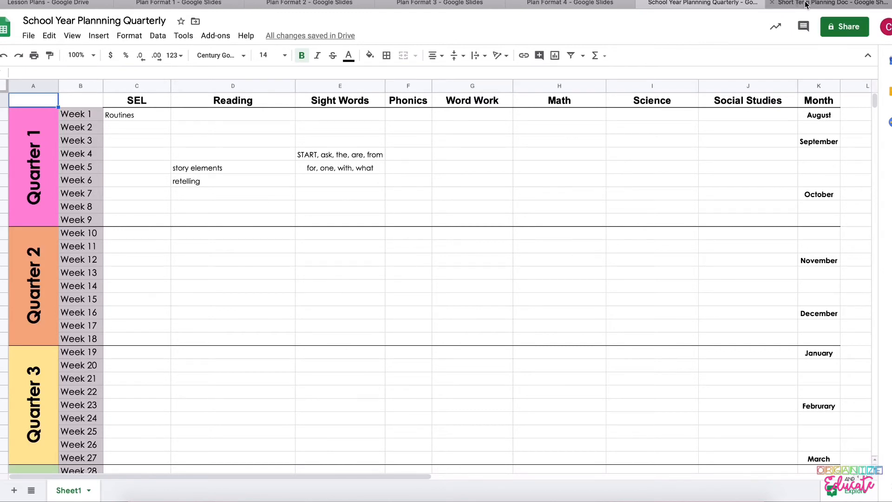
Switch to the Short Term Planning Doc browser tab
click(819, 2)
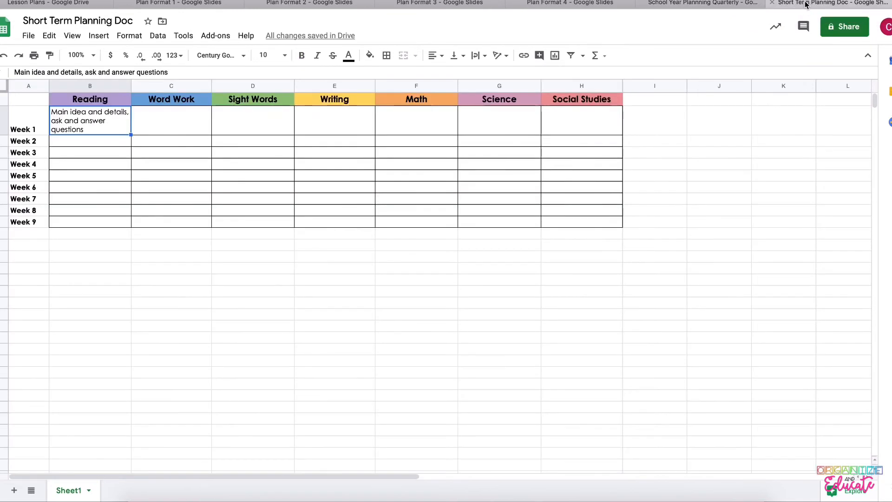
mouse_move(611, 234)
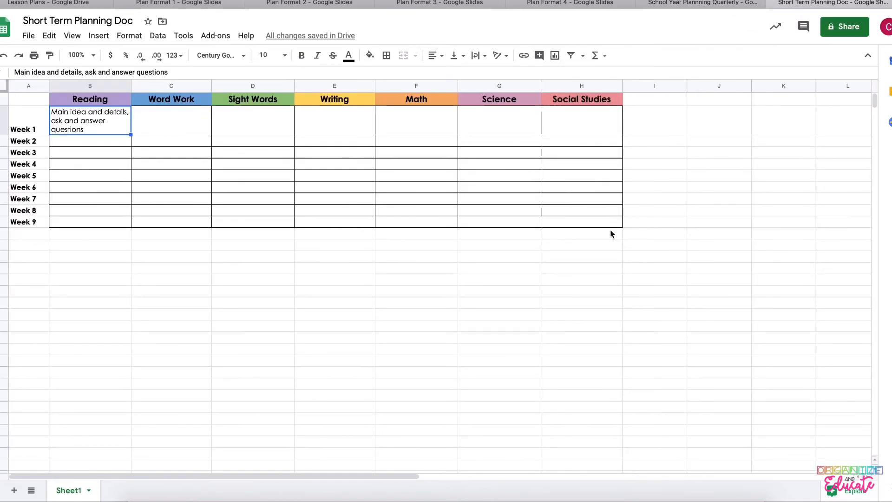
mouse_move(232, 195)
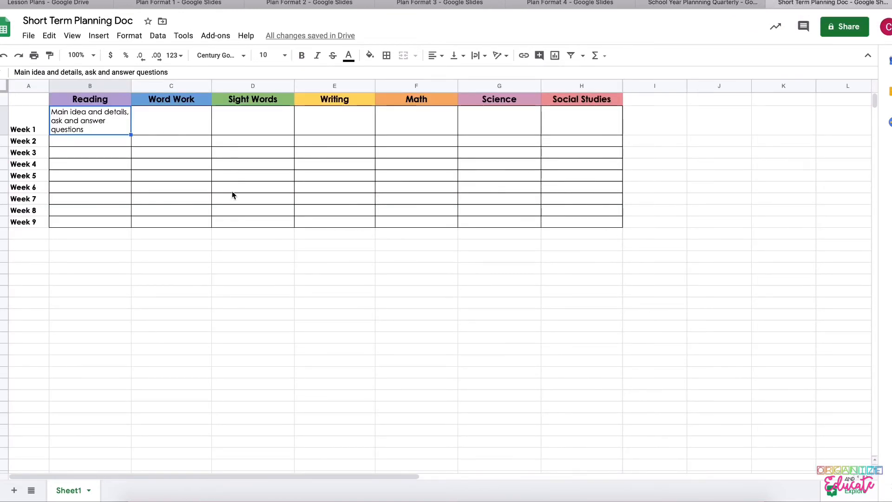
mouse_move(112, 120)
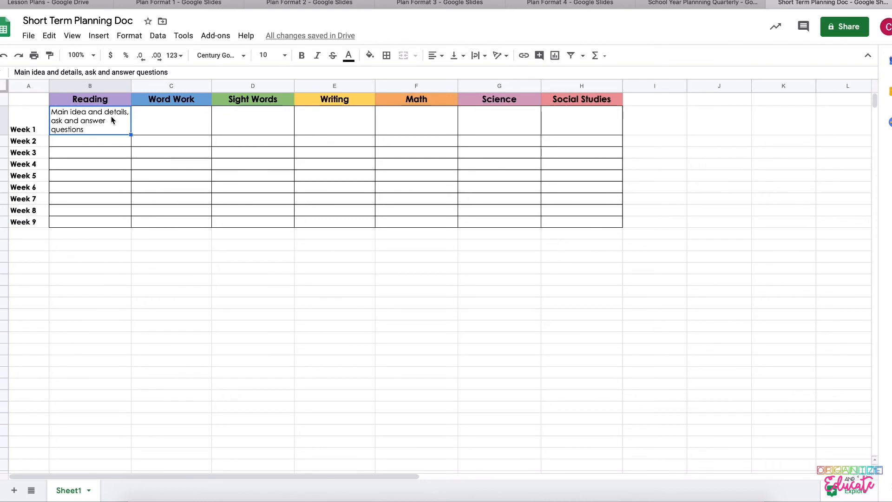
mouse_move(101, 127)
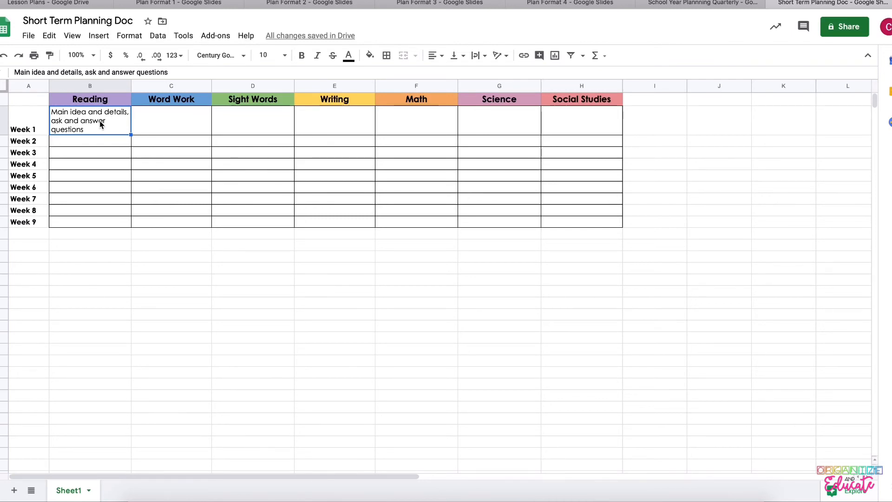
mouse_move(102, 122)
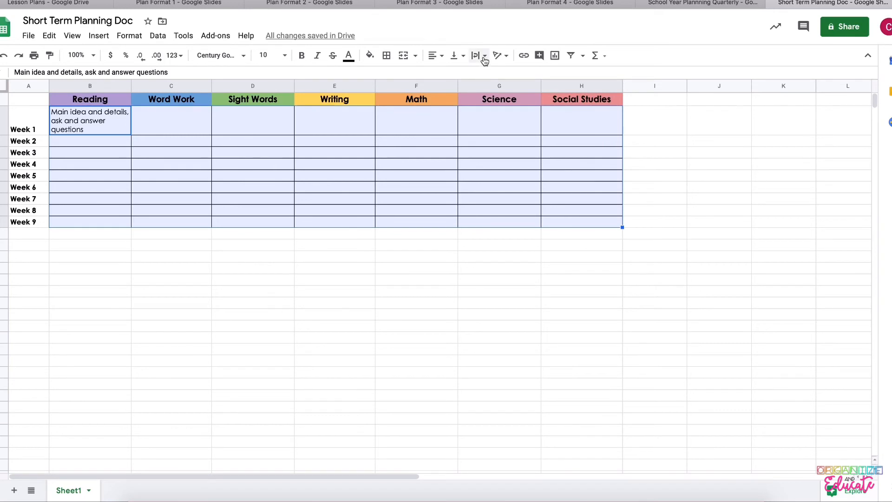
Apply a text wrapping option to the weekly grid cells, then deselect the grid
click(481, 55)
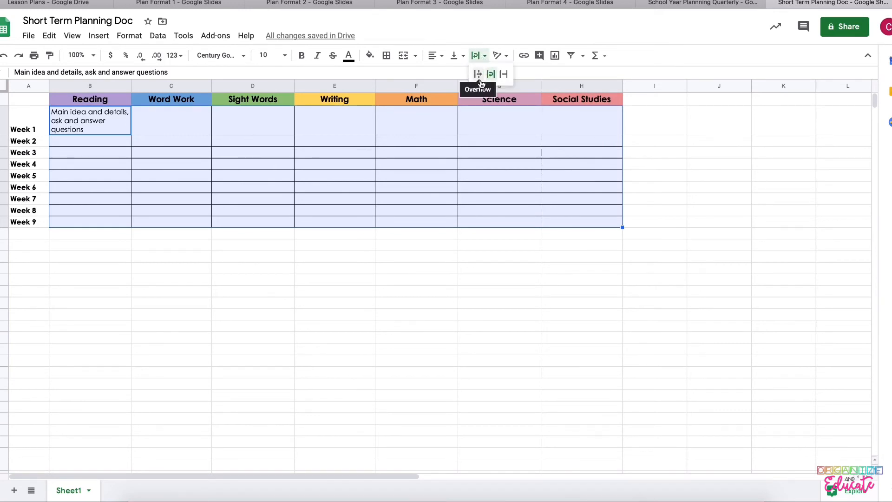
mouse_move(502, 75)
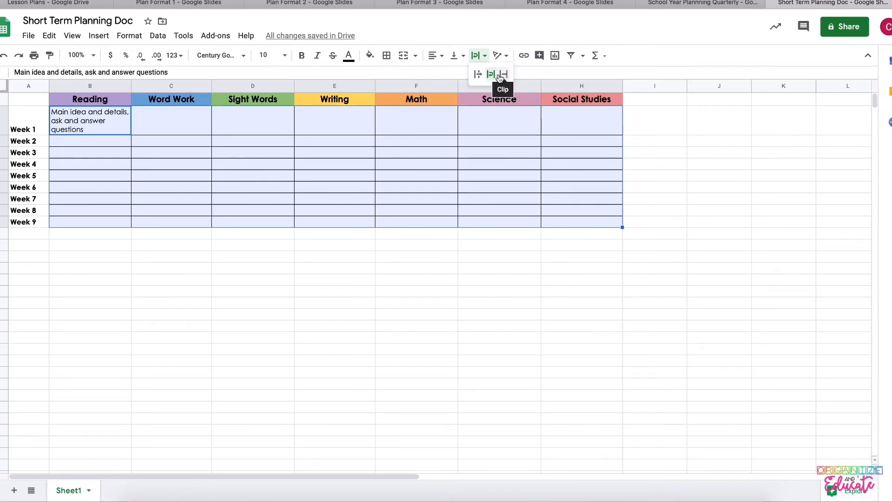
click(505, 73)
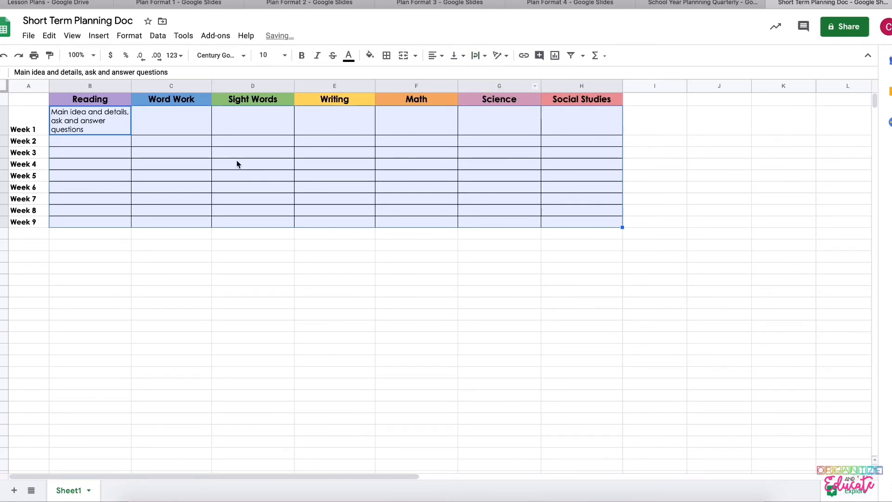
click(171, 152)
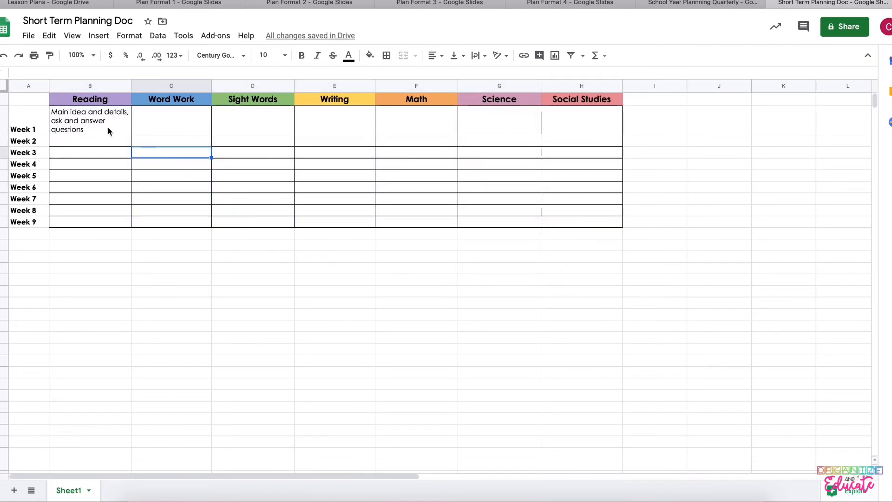
mouse_move(99, 129)
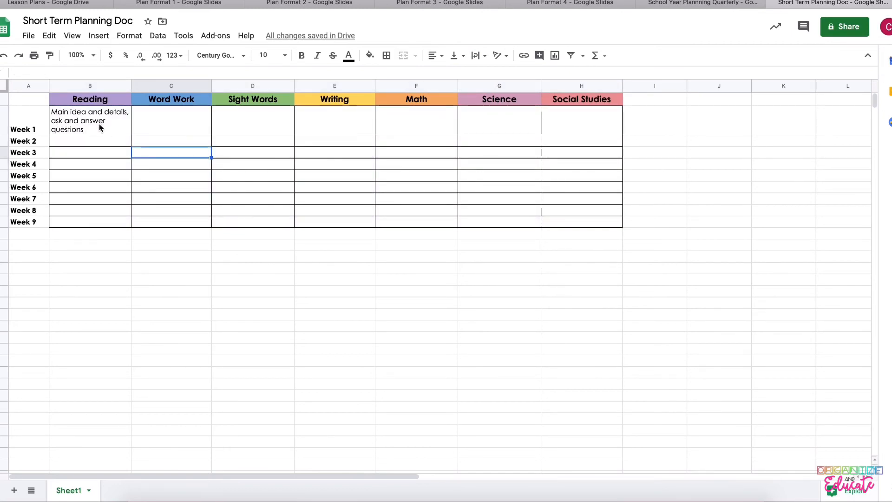
mouse_move(69, 120)
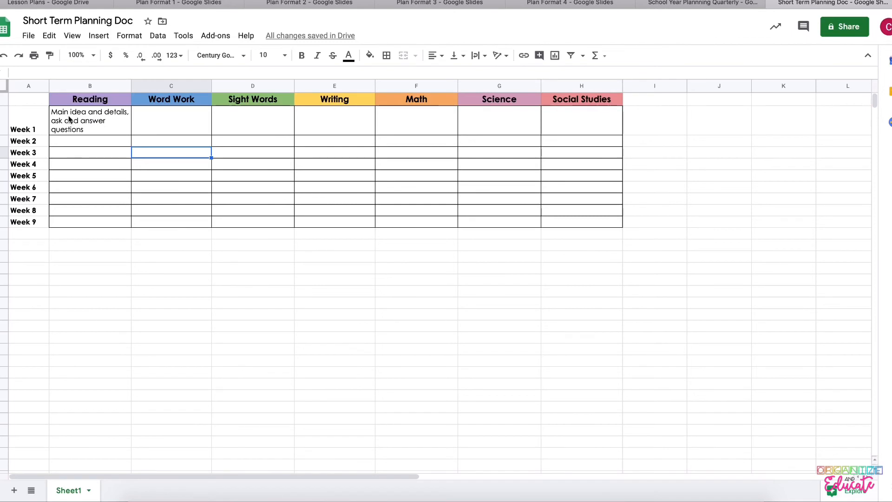
Select the Week 1 Reading entry, then open Easy Read Block Plans from the Lesson Plans folder
click(90, 120)
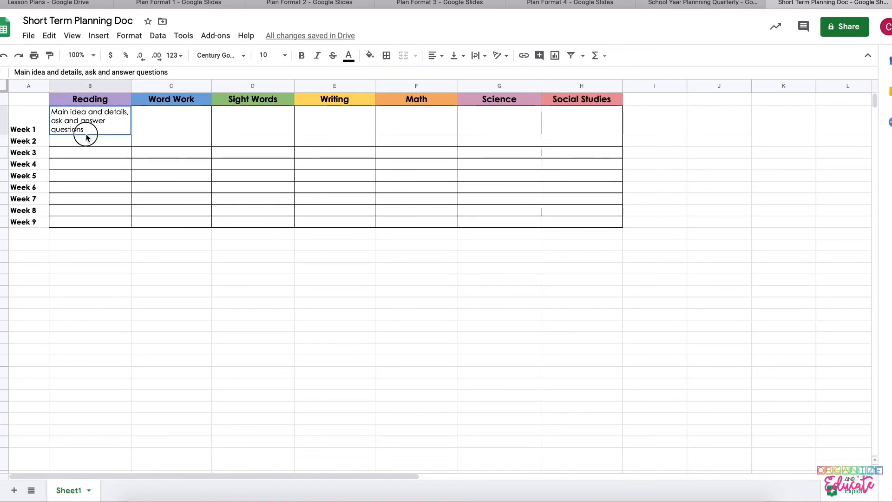
click(48, 3)
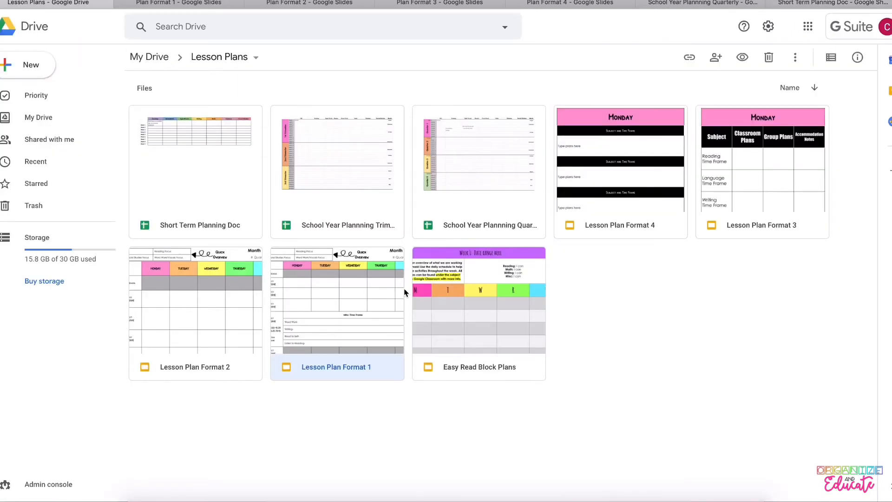
double_click(479, 299)
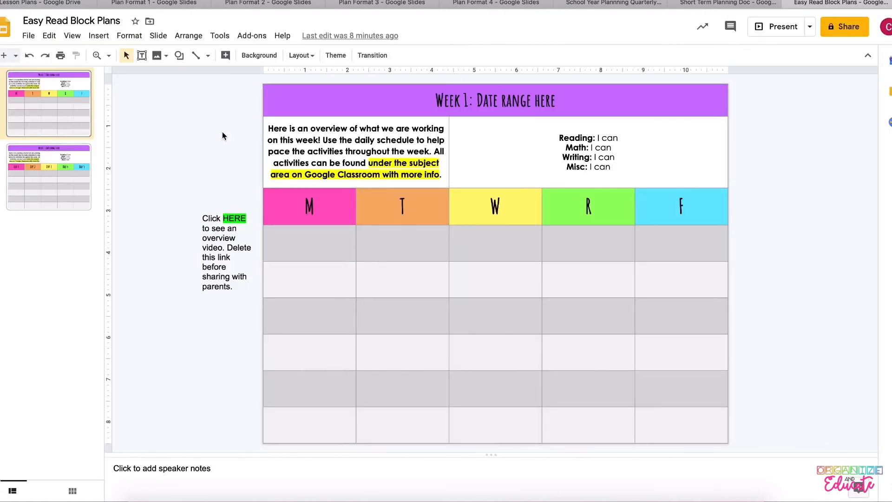
mouse_move(192, 233)
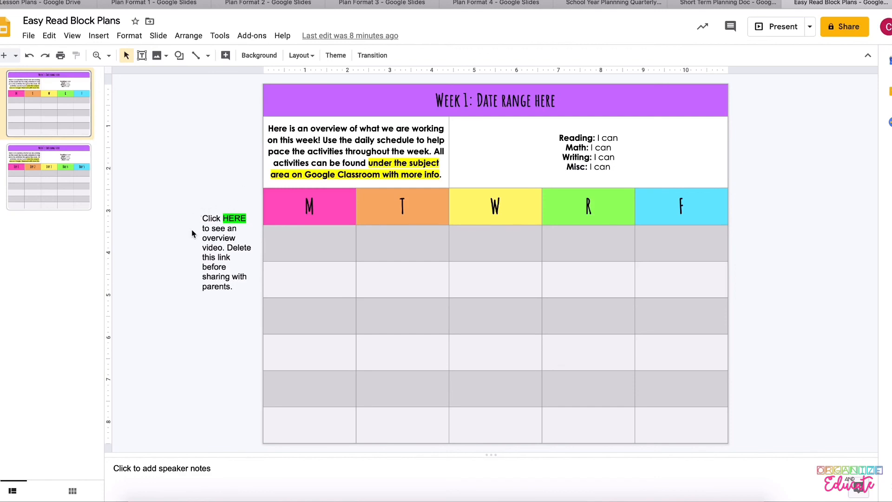
mouse_move(225, 198)
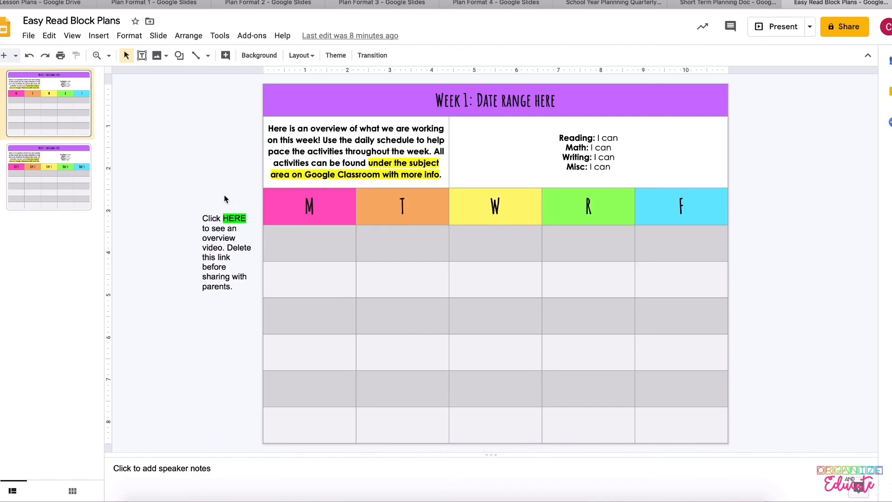
mouse_move(250, 231)
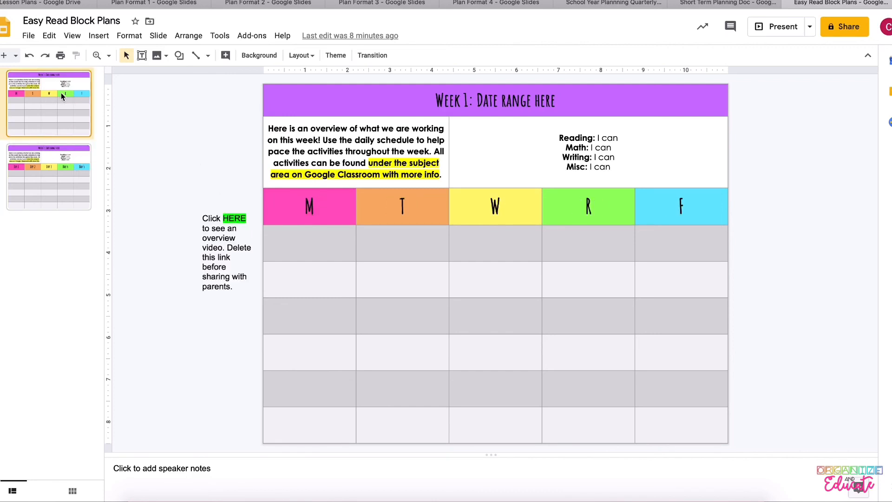
mouse_move(645, 307)
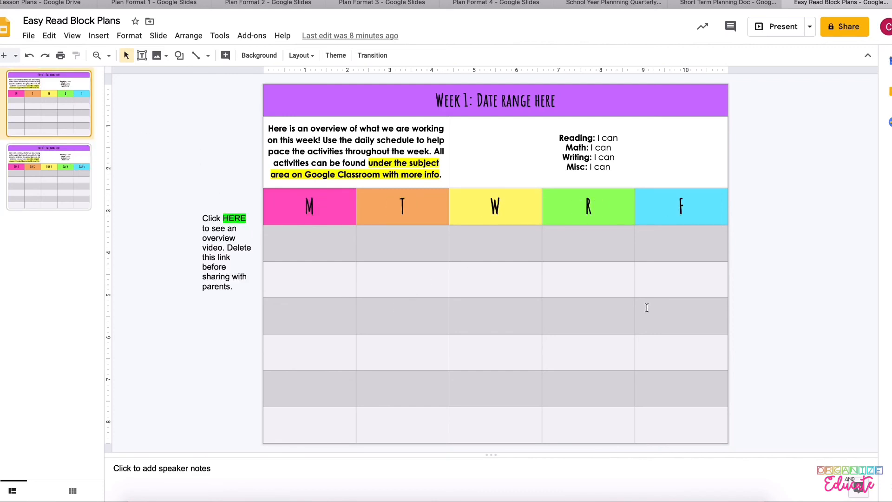